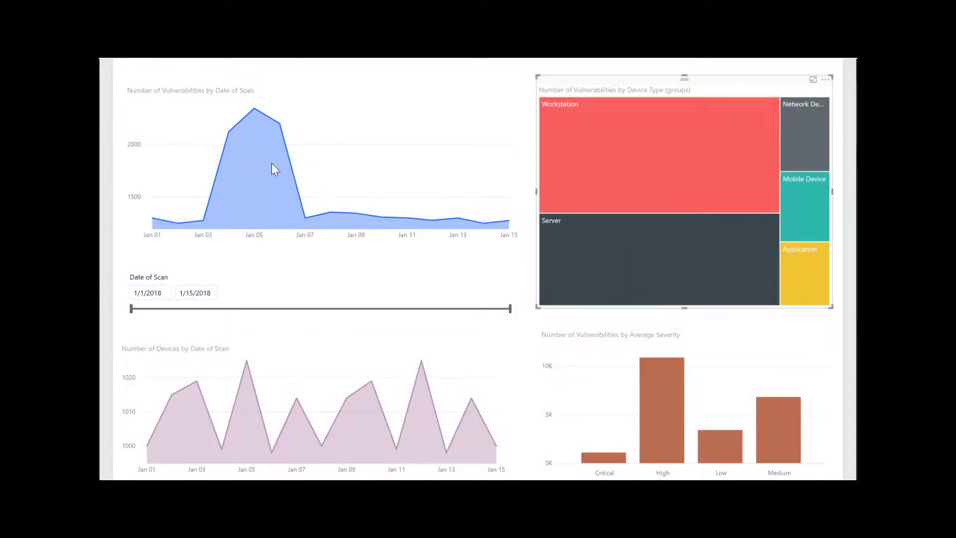
mouse_move(305, 170)
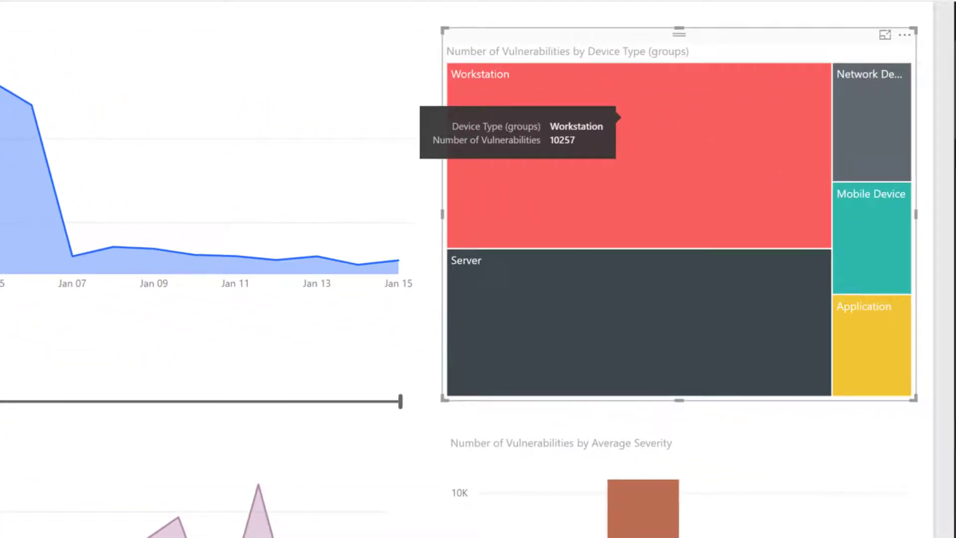
Step: Cross-filter the report to Workstation devices via the red treemap tile
left_click(637, 153)
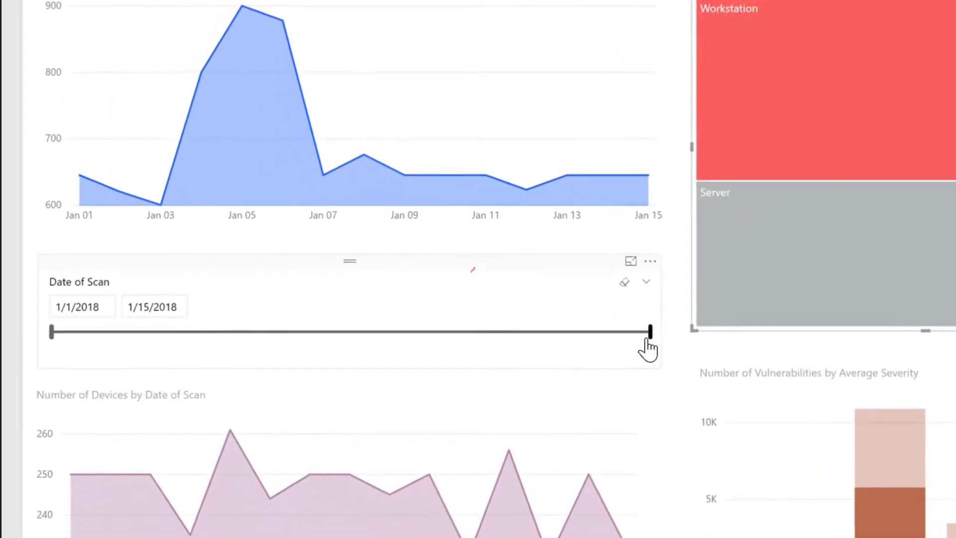
Step: Set the Date of Scan slicer to 1/5/2018–1/5/2018, leaving one point at 900 vulnerabilities
left_click_drag(649, 331, 448, 331)
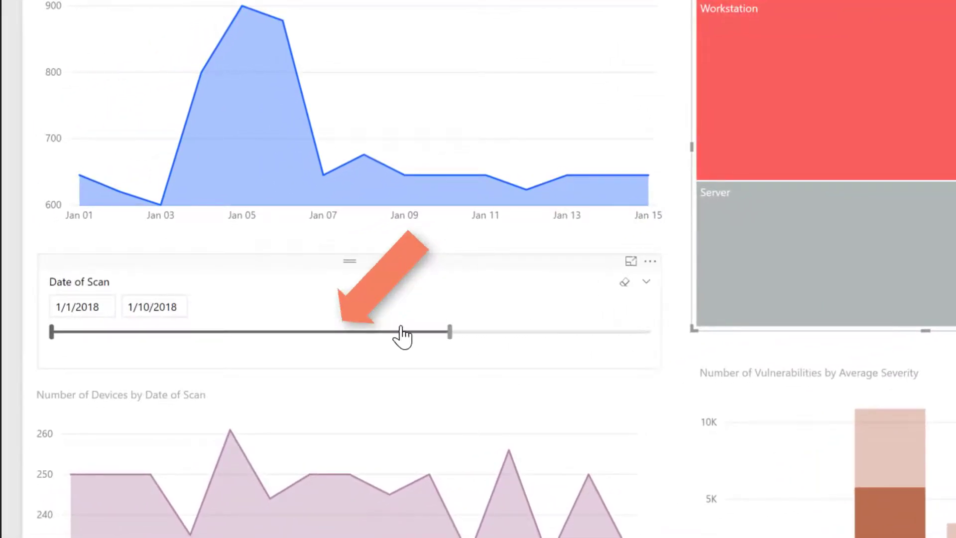
left_click_drag(450, 331, 345, 331)
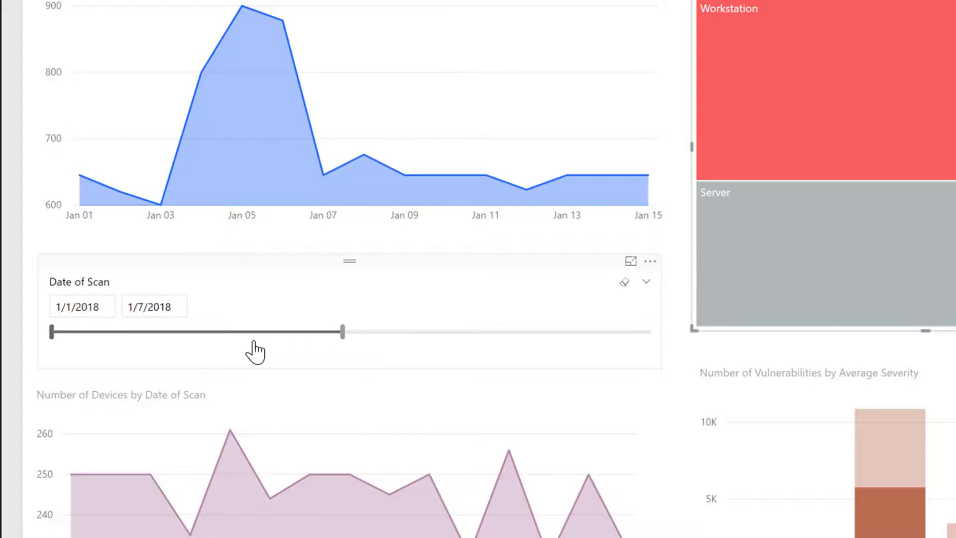
left_click_drag(341, 331, 275, 331)
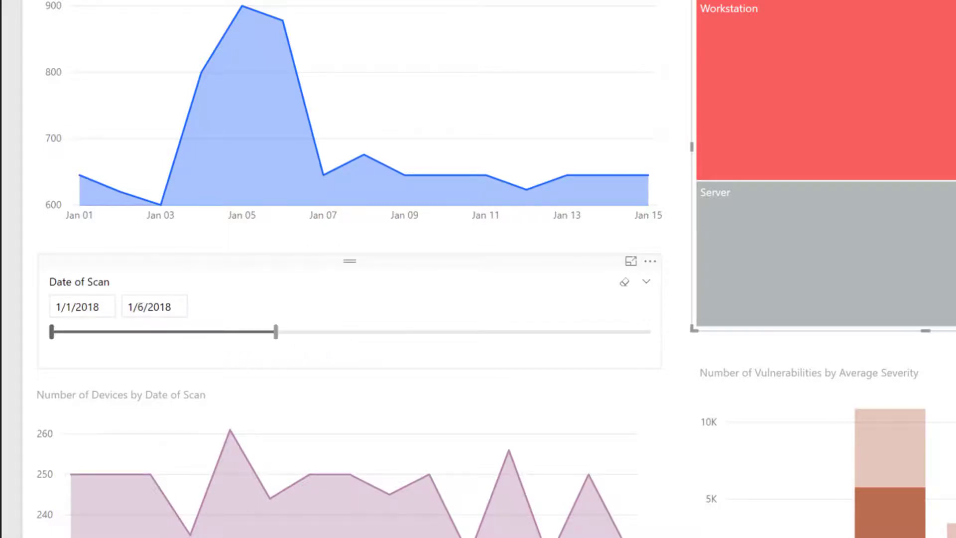
left_click_drag(275, 332, 188, 331)
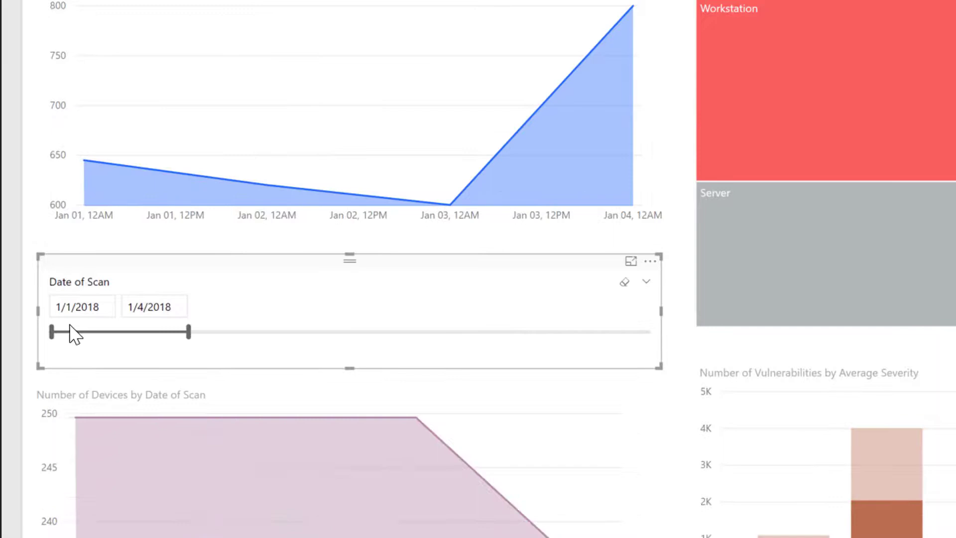
left_click_drag(53, 330, 187, 331)
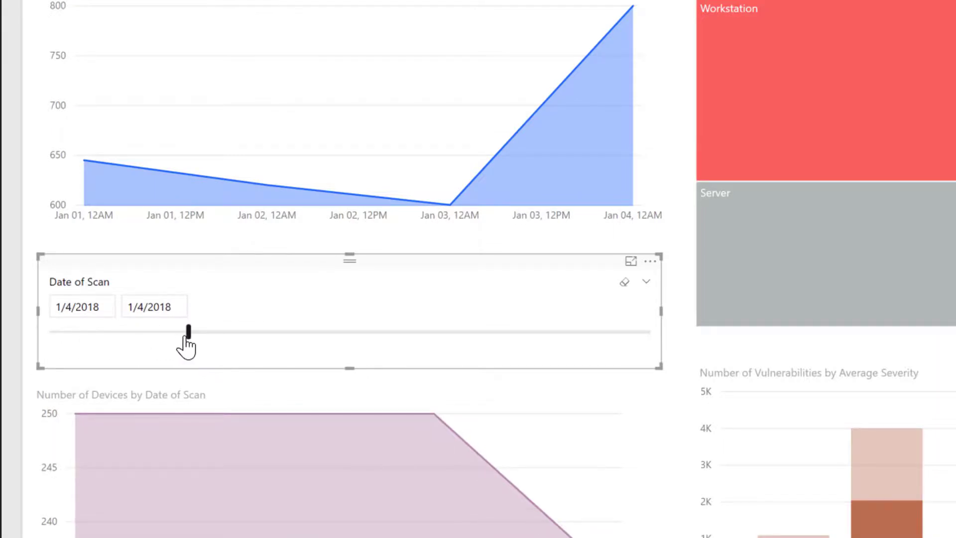
left_click_drag(188, 330, 229, 330)
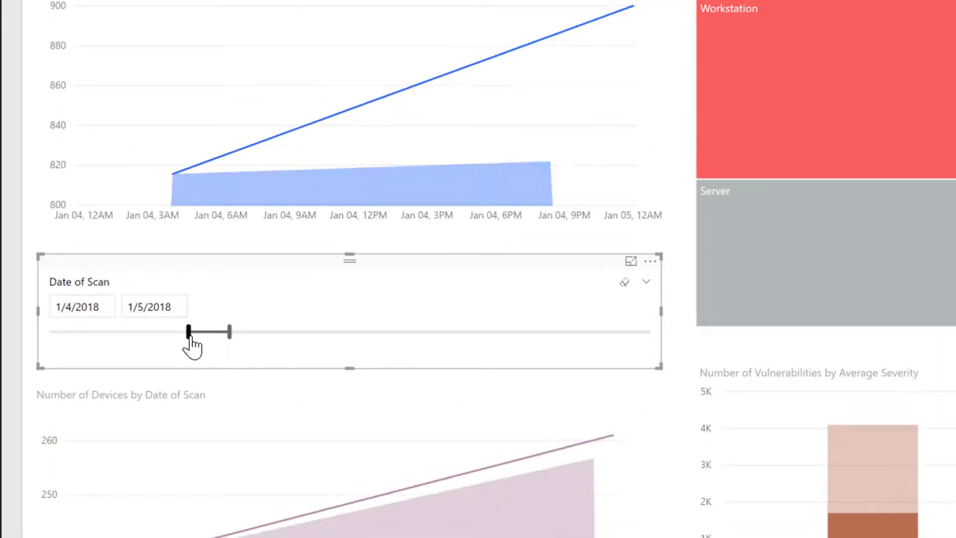
left_click_drag(189, 330, 229, 330)
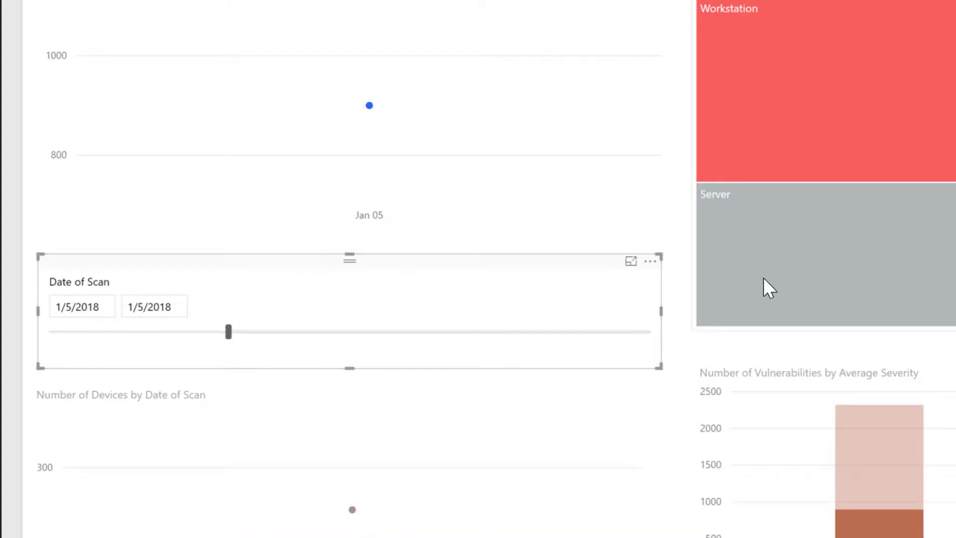
mouse_move(701, 279)
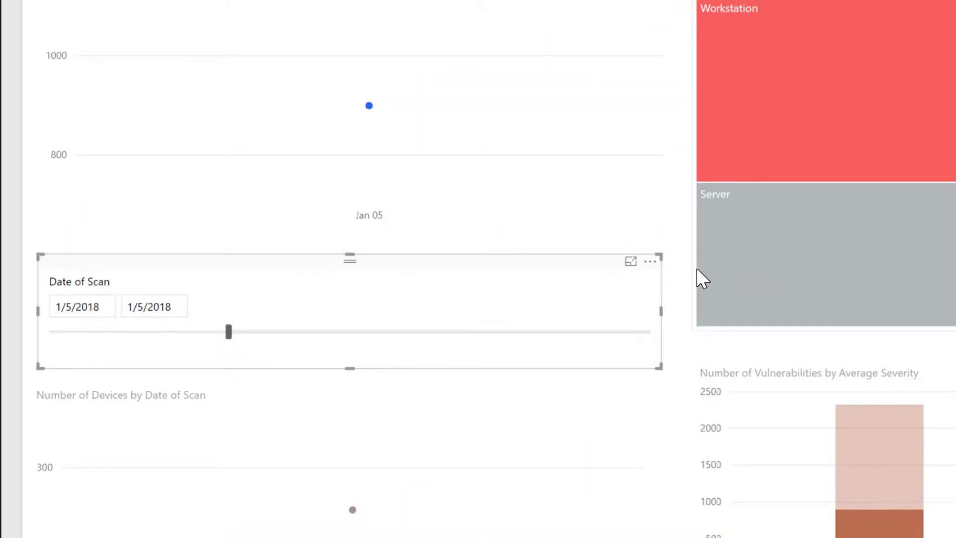